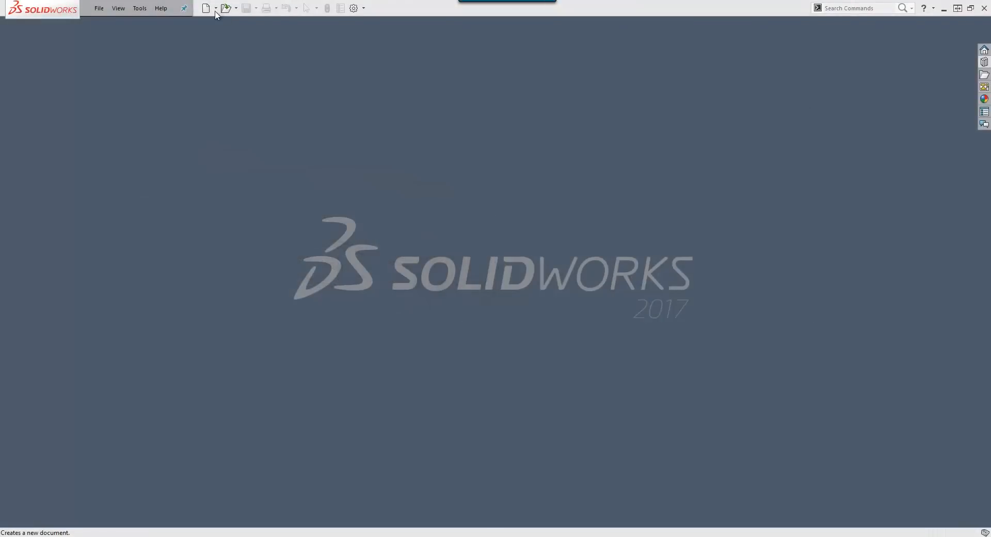
# Create a new part document from the Part template
pyautogui.click(206, 7)
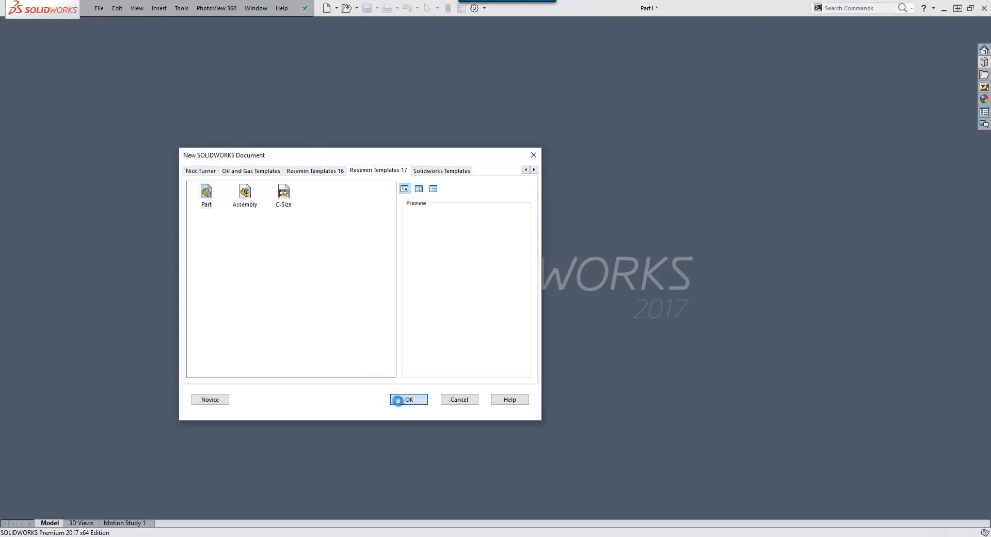
pyautogui.click(409, 398)
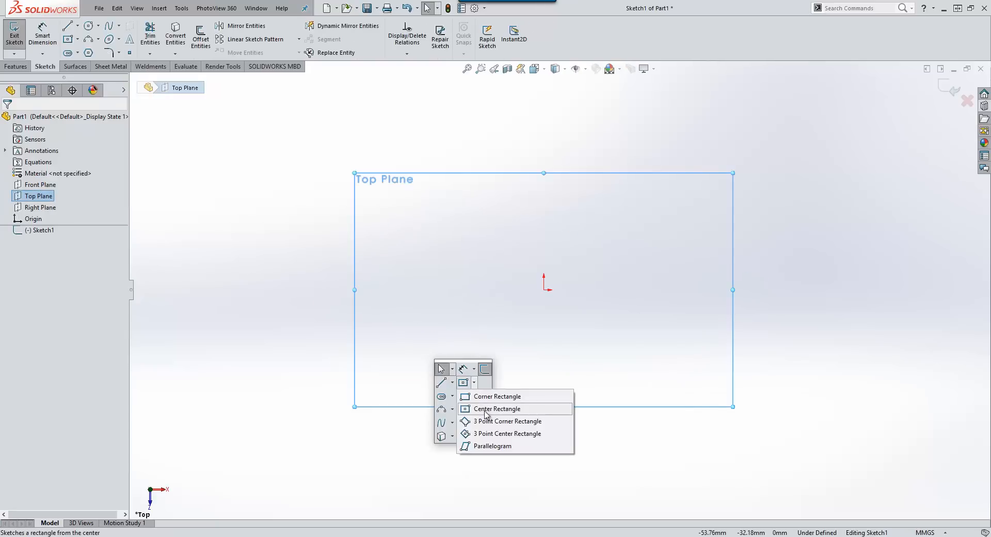
# Sketch a centre rectangle footprint and two thin side-panel corner rectangles made collinear with its edges
pyautogui.click(496, 409)
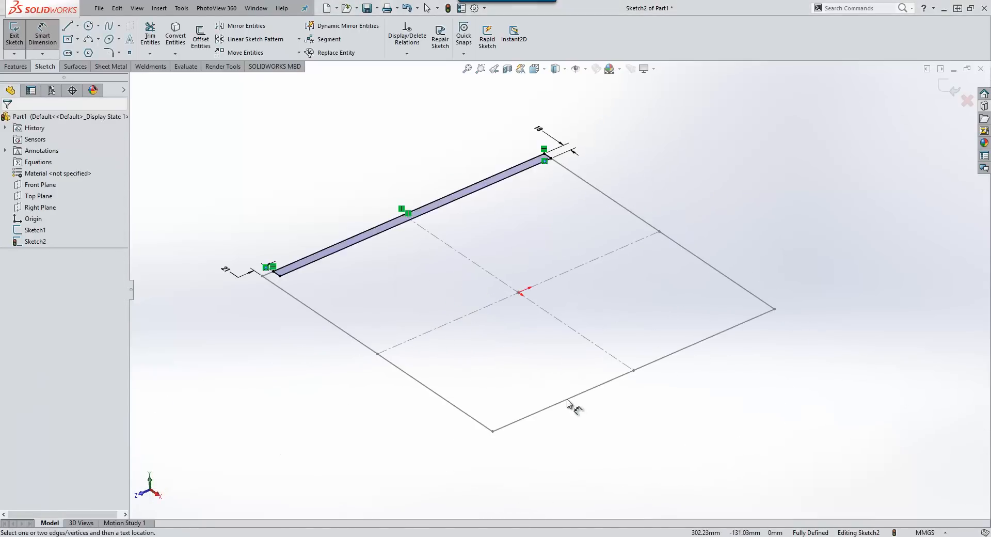
pyautogui.click(68, 25)
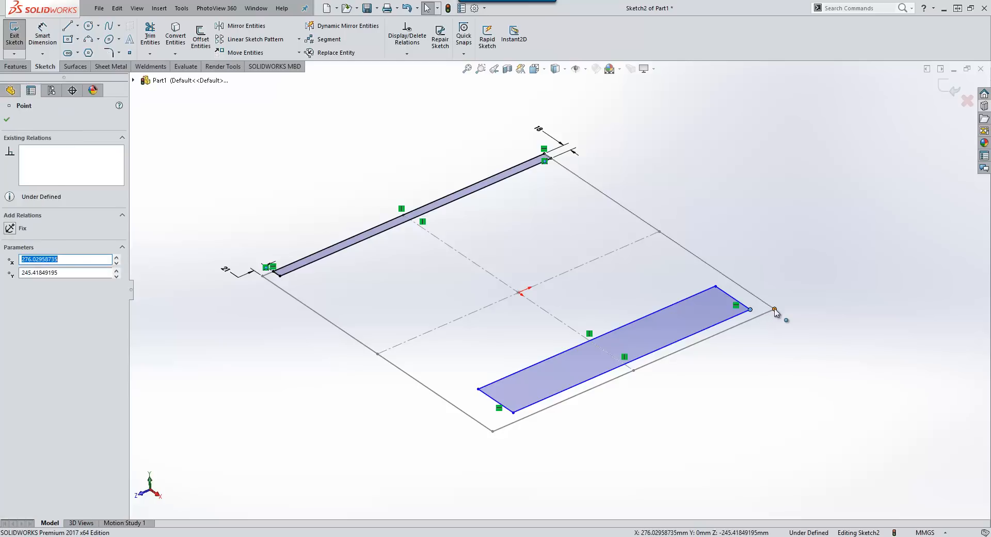
pyautogui.click(7, 102)
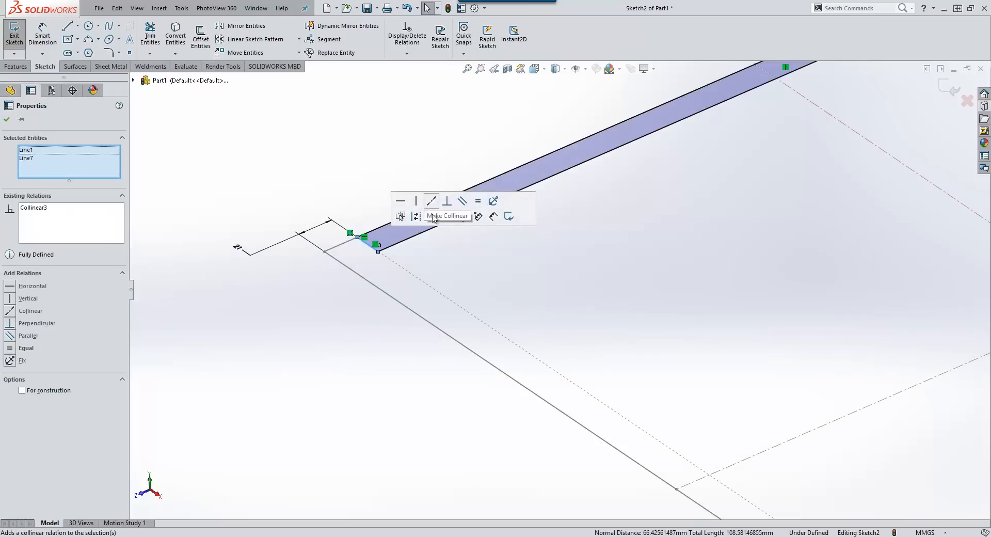
pyautogui.click(430, 200)
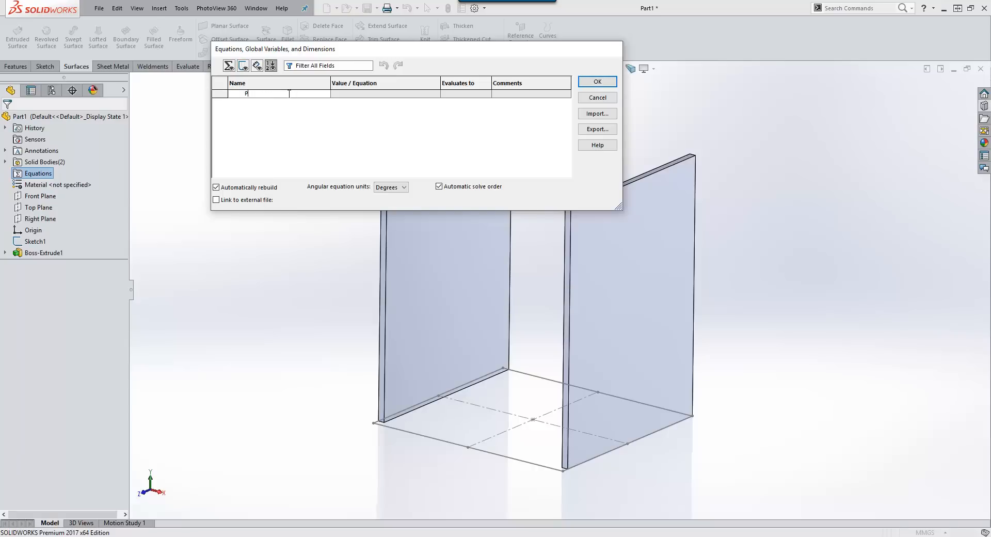
# Add global variable 'Panel Thickness' = 18 and link the side panel thickness dimension to it
pyautogui.write('Panel Thickness')
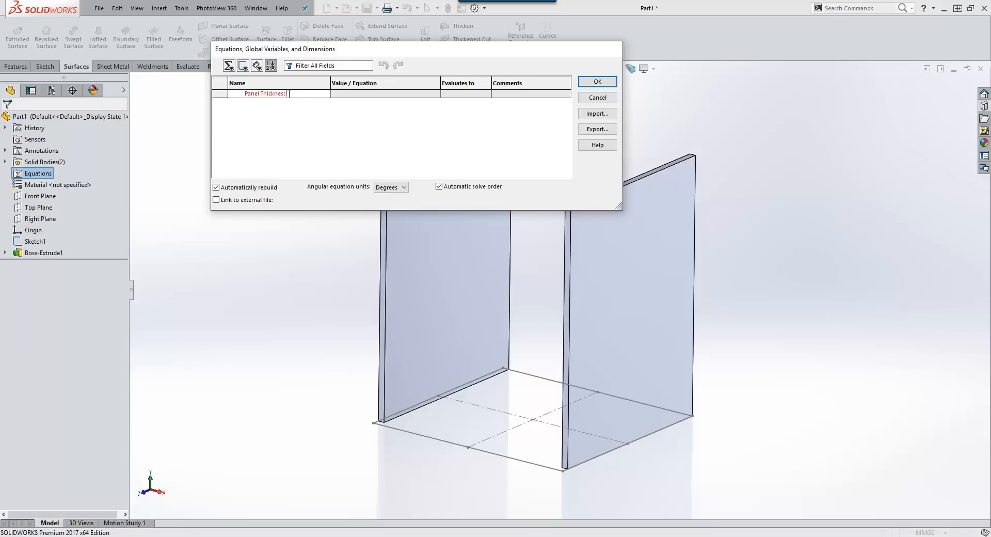
pyautogui.write('=18')
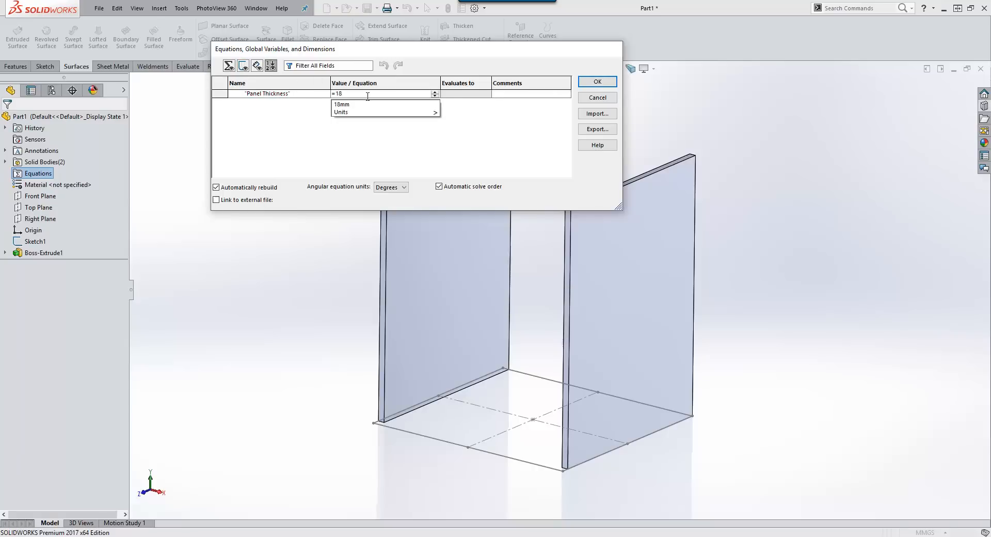
pyautogui.click(596, 80)
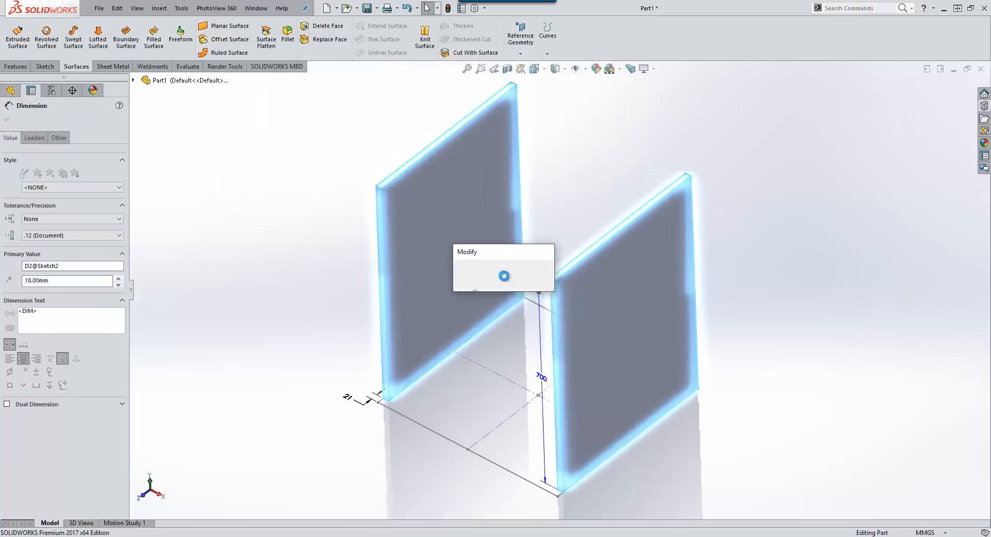
pyautogui.click(529, 274)
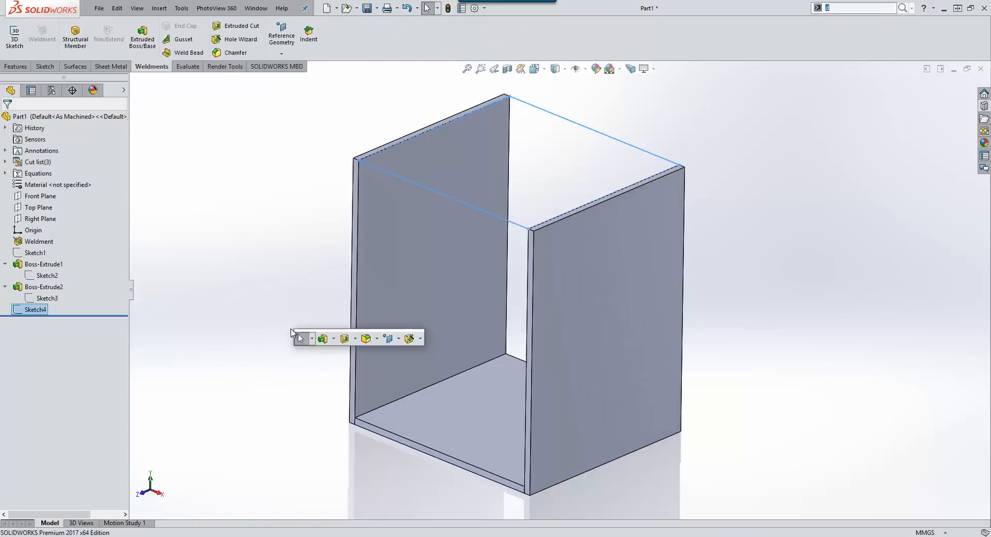
# Place the Rear Cutout library feature on the side panel using the top-edge sketch and reference vertex
pyautogui.click(323, 338)
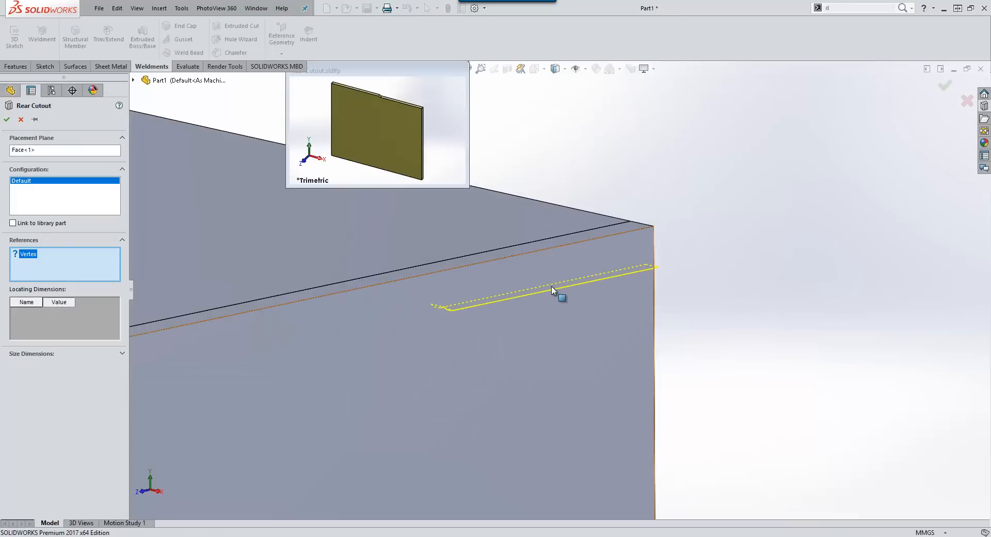
pyautogui.click(554, 291)
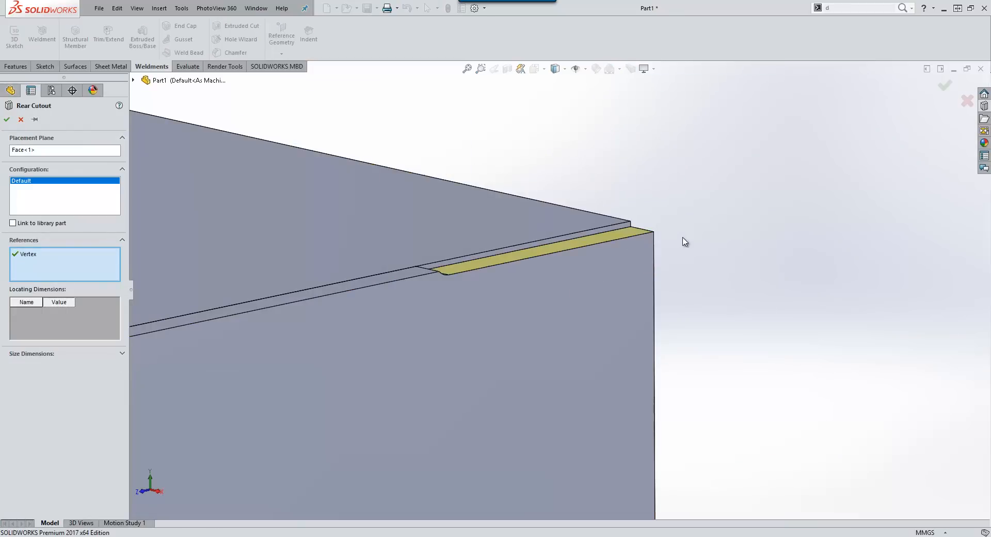
pyautogui.click(7, 120)
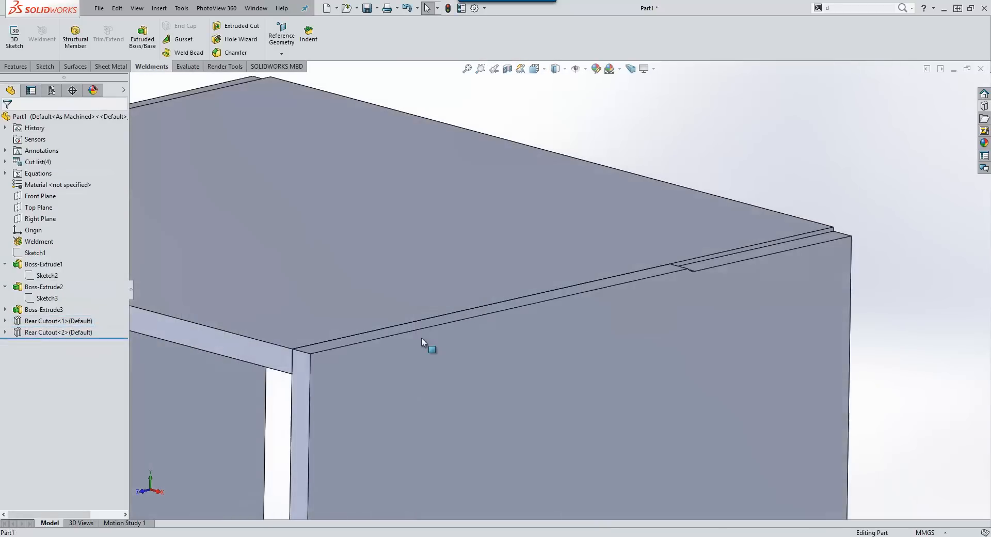
# Add a straight Ø2.5 ANSI Metric blind drill hole positioned at "Panel Thickness"/2 from the panel edge
pyautogui.click(241, 38)
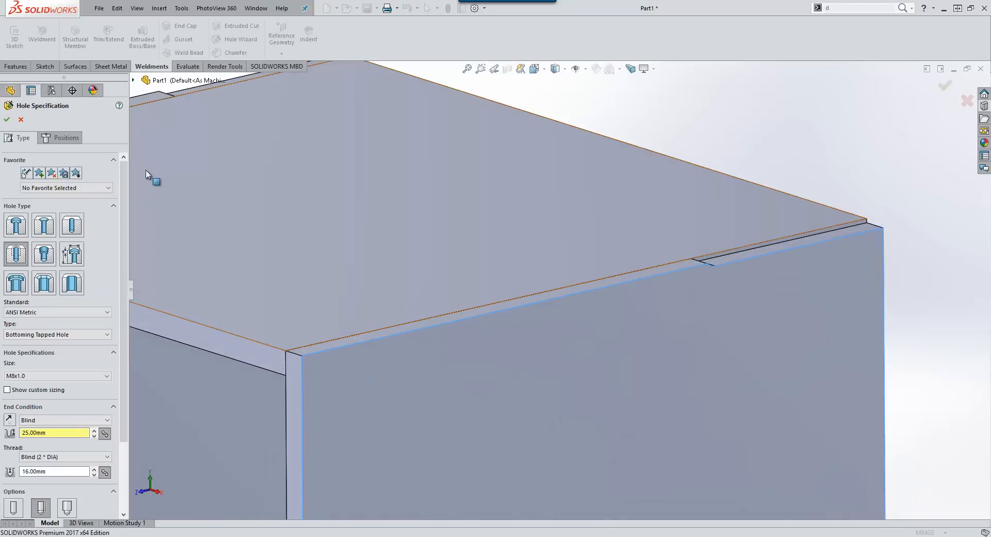
pyautogui.click(72, 224)
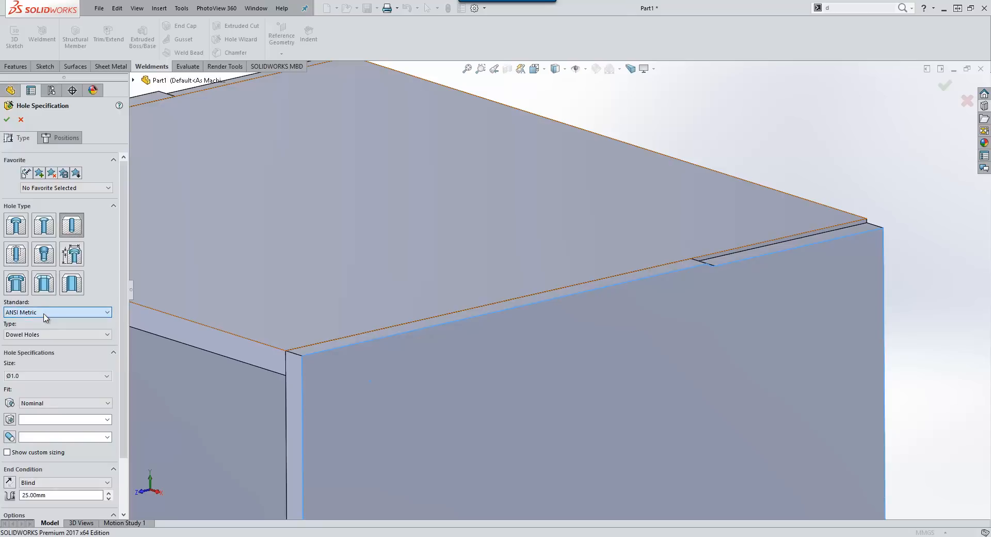
pyautogui.click(57, 333)
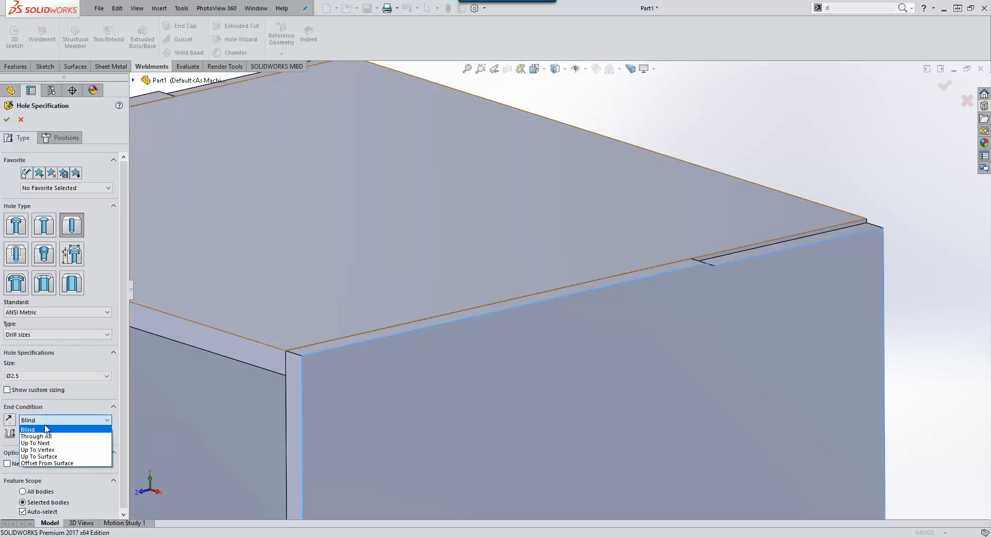
pyautogui.click(36, 442)
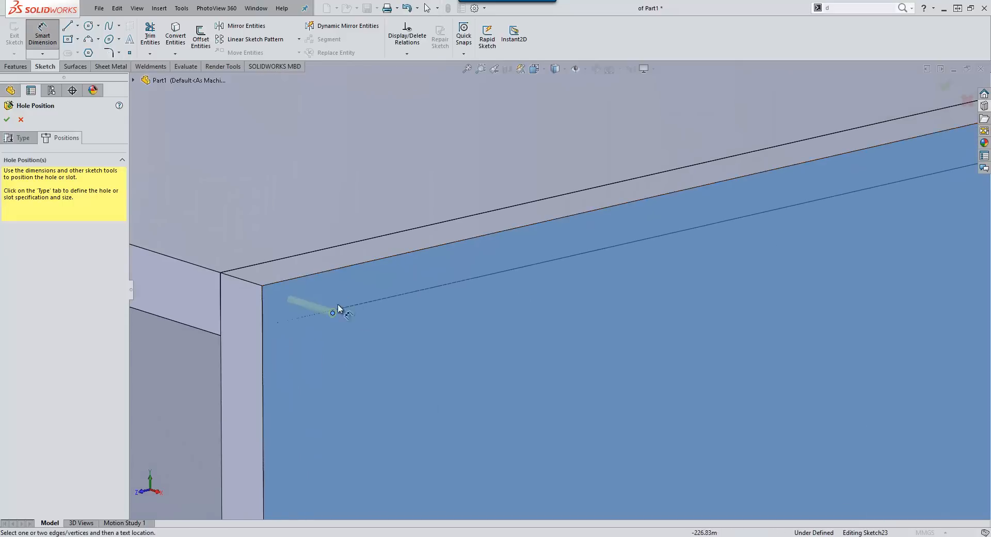
pyautogui.click(331, 313)
pyautogui.write('="Panel Thickness')
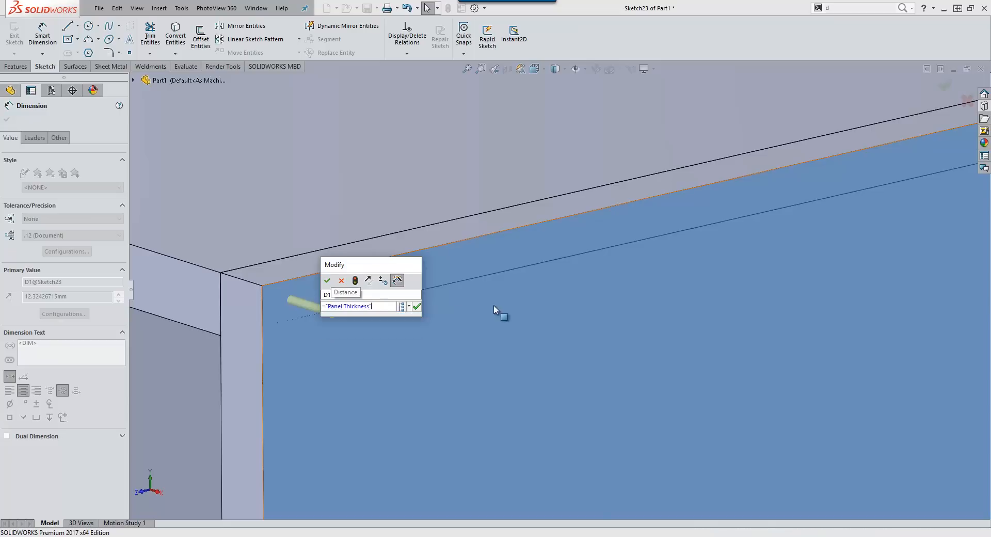
pyautogui.write('/2')
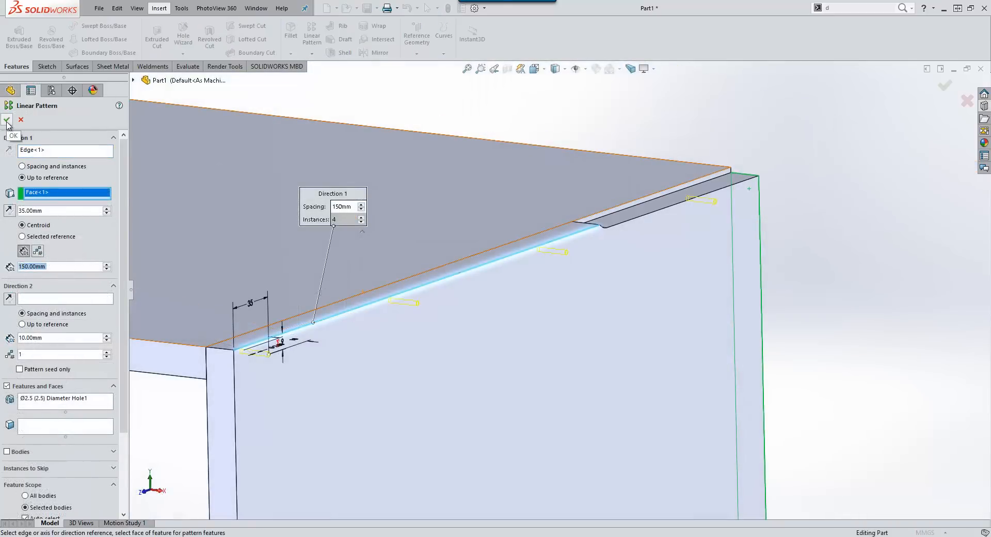
# Accept the linear pattern of four holes at 150 mm spacing
pyautogui.click(7, 120)
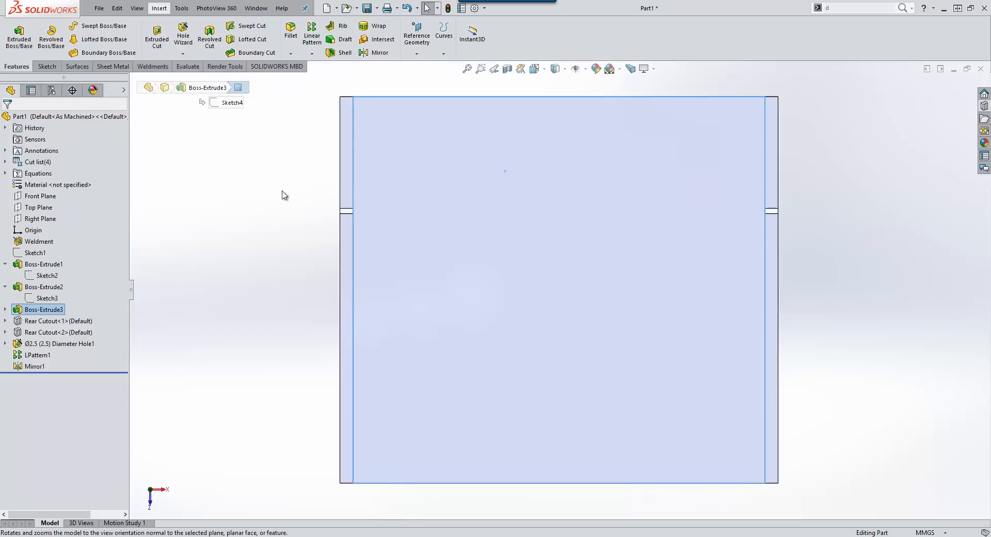
# Edit the second rear cutout's sketch and link its 8 mm dimension to the Panel Thickness variable
pyautogui.click(58, 332)
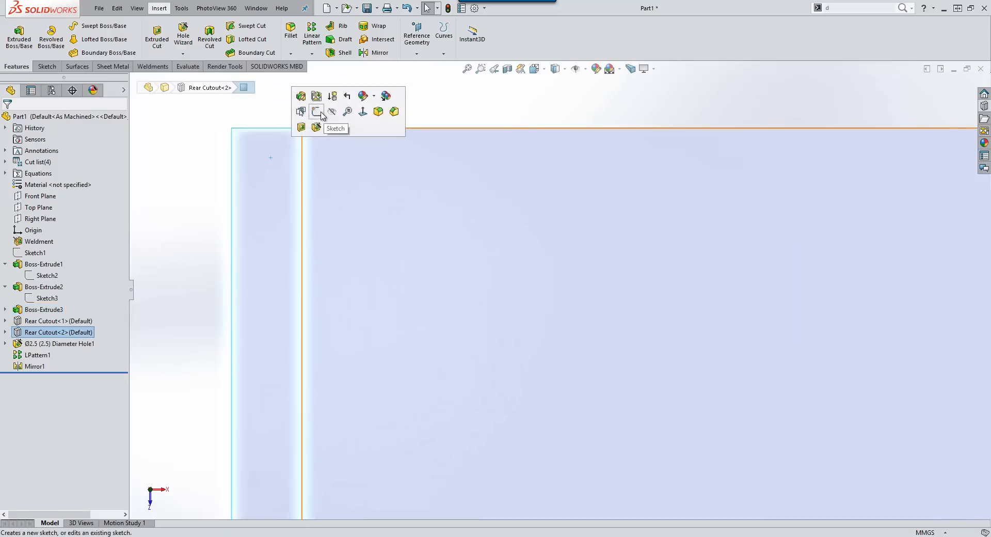
pyautogui.click(315, 111)
pyautogui.write('8')
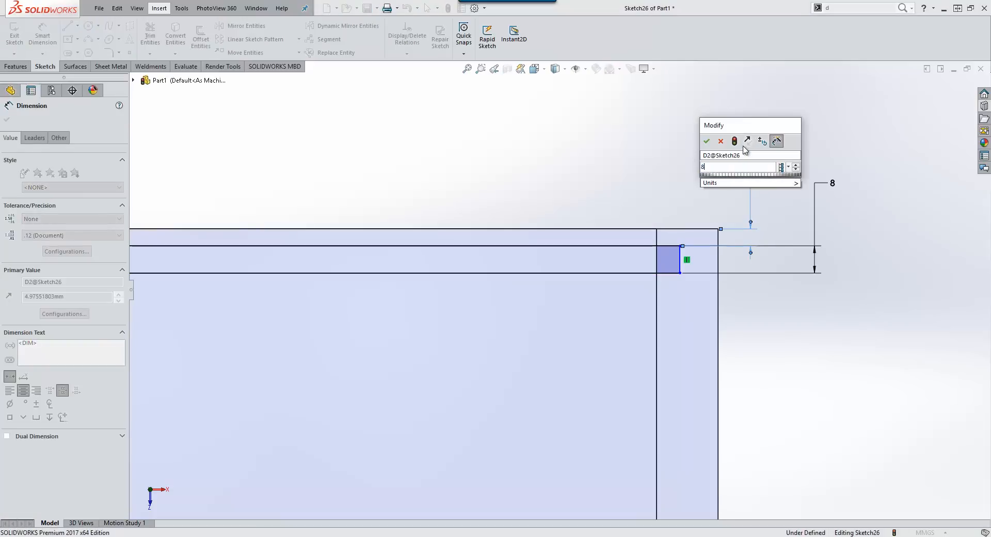
pyautogui.click(706, 142)
pyautogui.write('=')
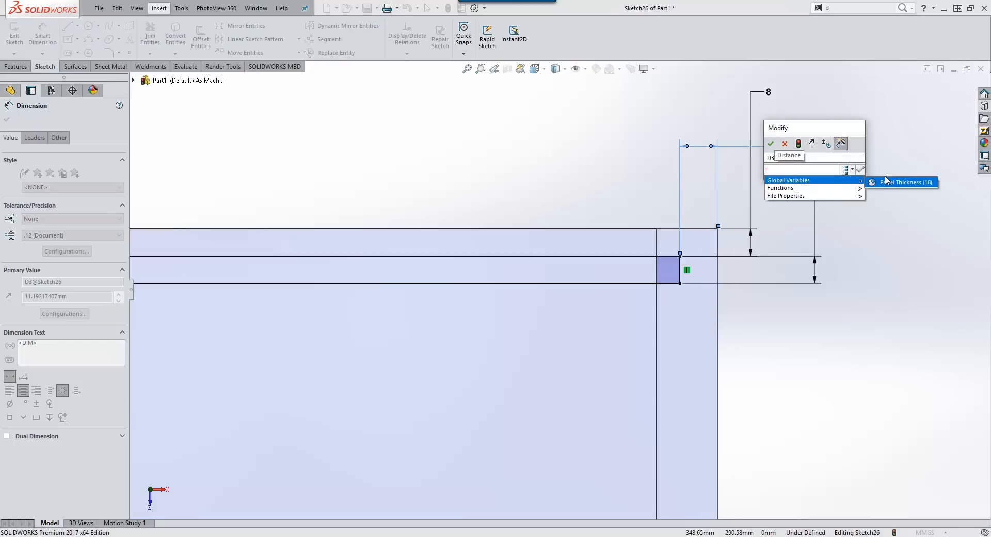
pyautogui.click(902, 182)
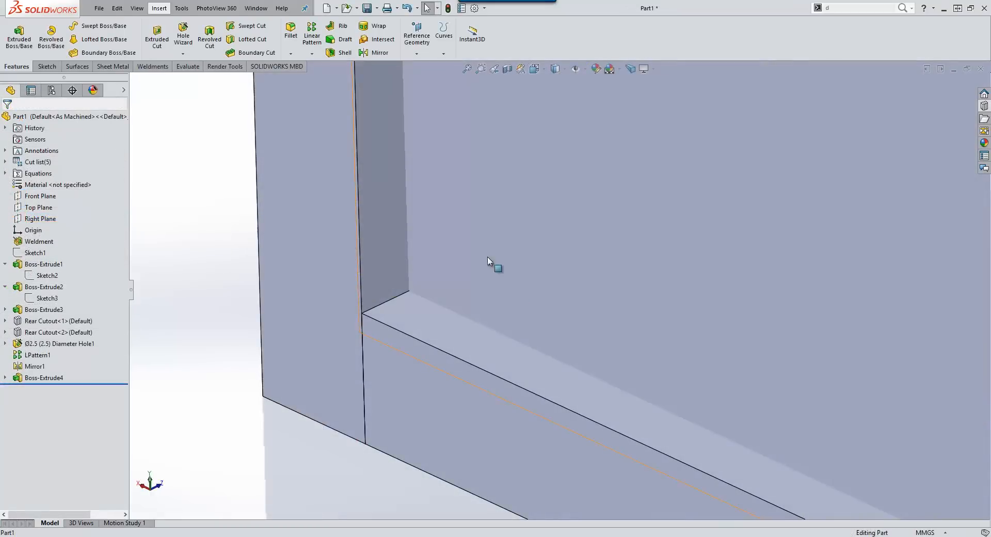
# Indent a panel body with the back panel so the overlap is cut away
pyautogui.click(309, 35)
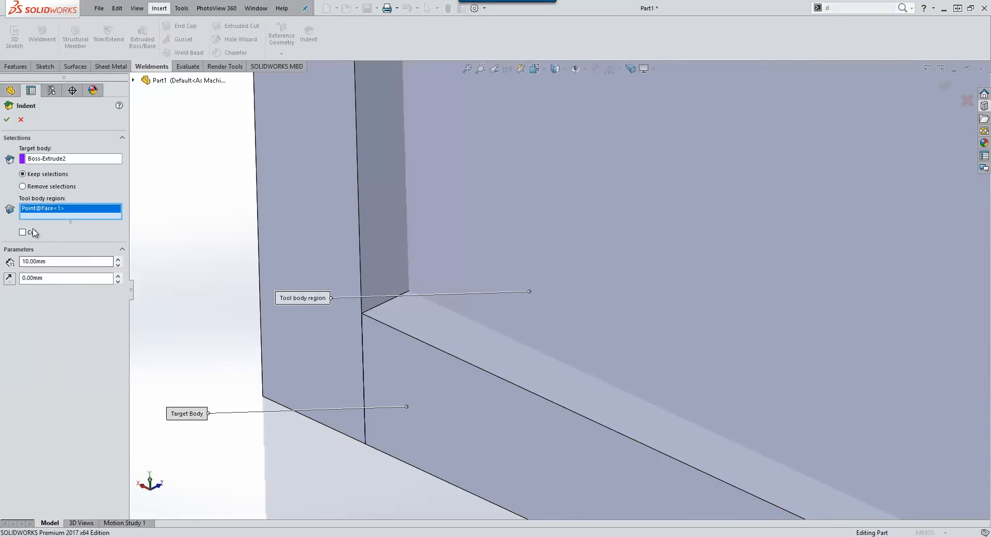
pyautogui.click(7, 120)
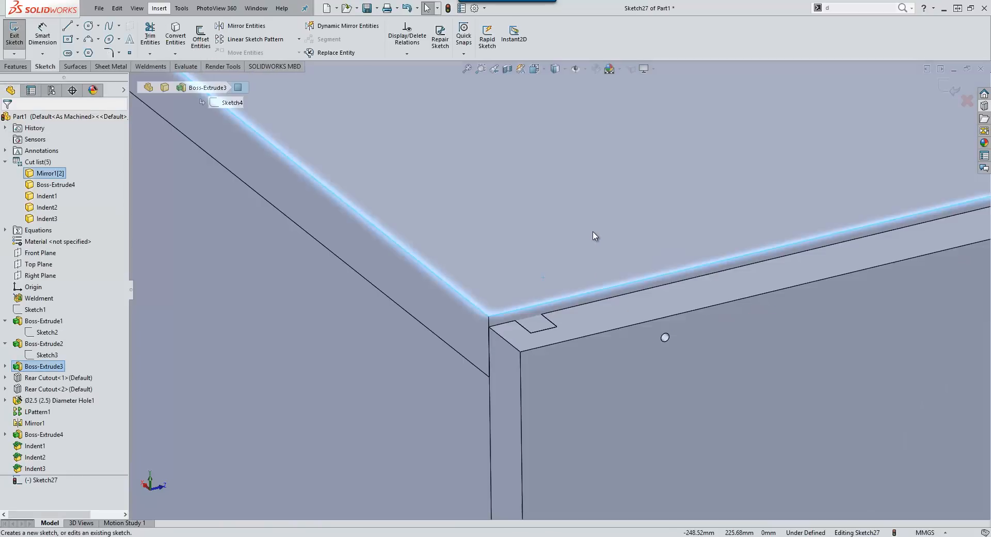
# Make the sketch line collinear with the panel edge and cut-extrude it up to the chosen face
pyautogui.click(69, 41)
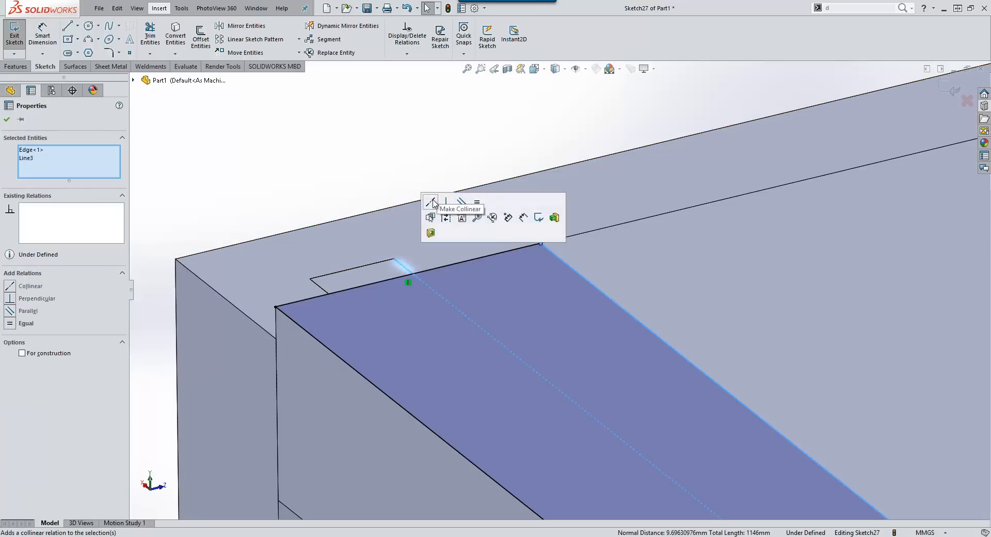
pyautogui.click(432, 202)
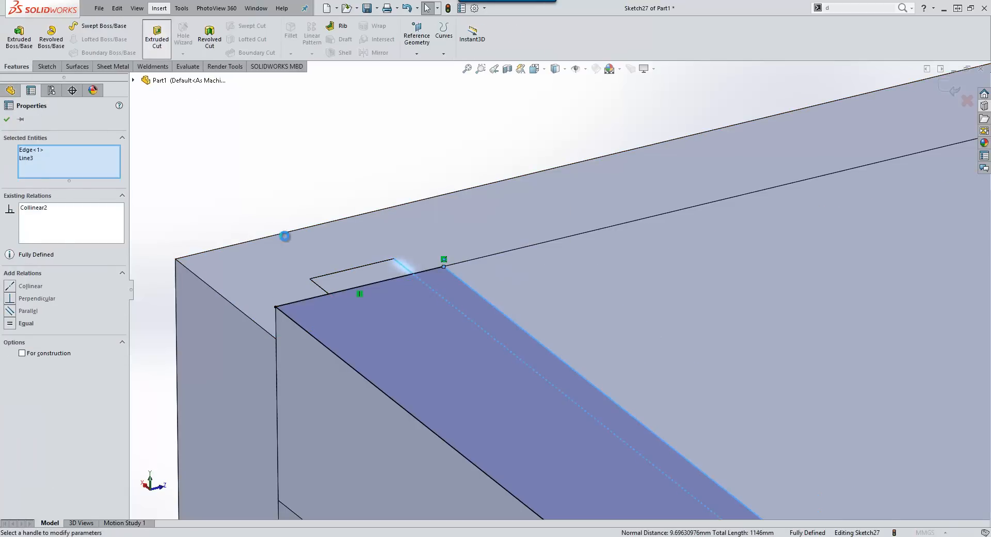
pyautogui.click(156, 35)
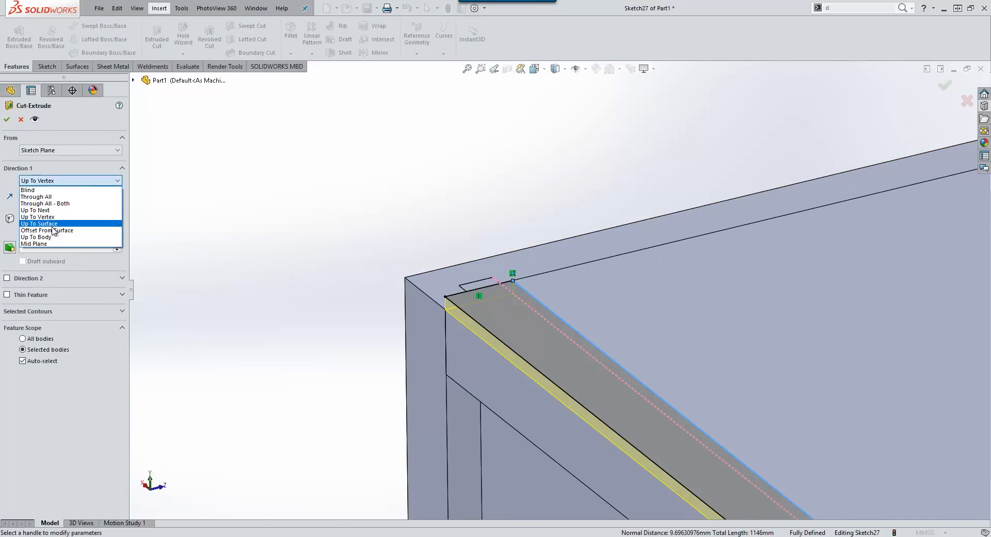
pyautogui.click(39, 223)
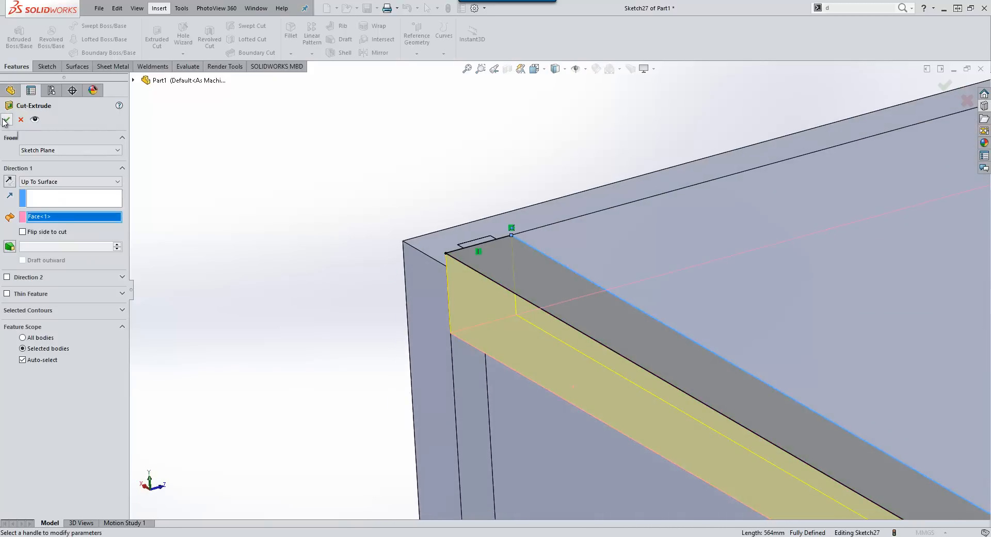
pyautogui.click(6, 120)
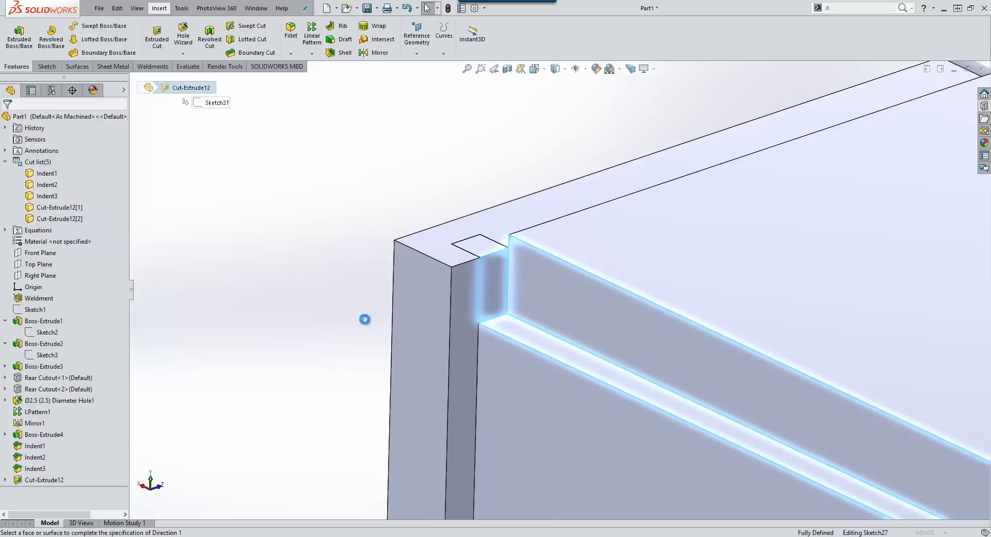
# Clear the selected bodies in the cut's feature scope list
pyautogui.rightClick(57, 467)
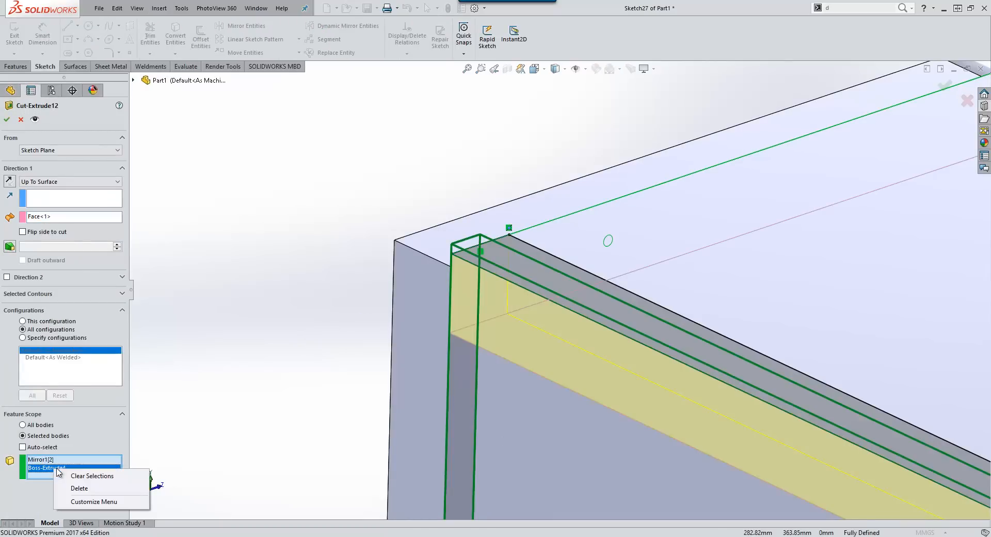
pyautogui.click(92, 476)
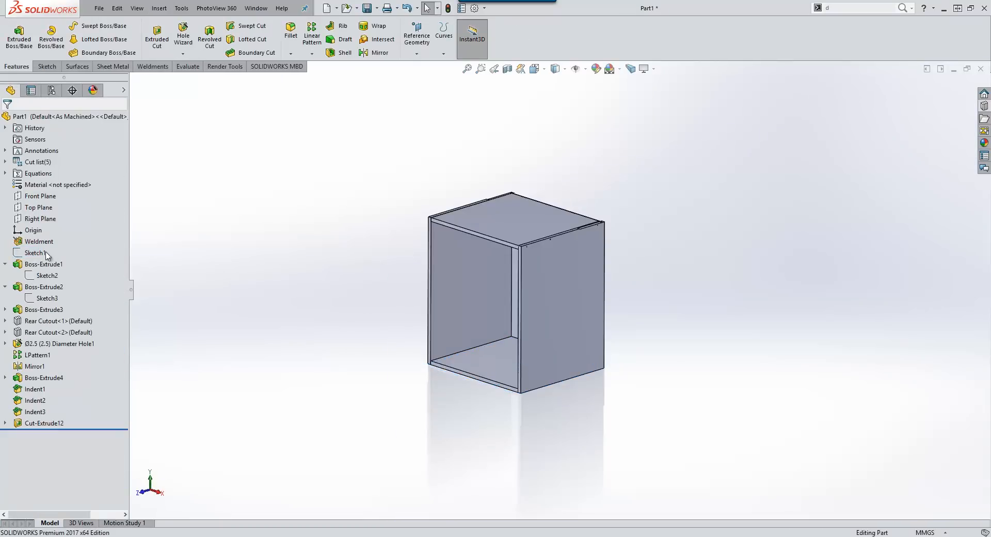
# Show Sketch1's dimensions and drag the 600 width with Instant3D to test the cabinet rebuilds
pyautogui.click(36, 252)
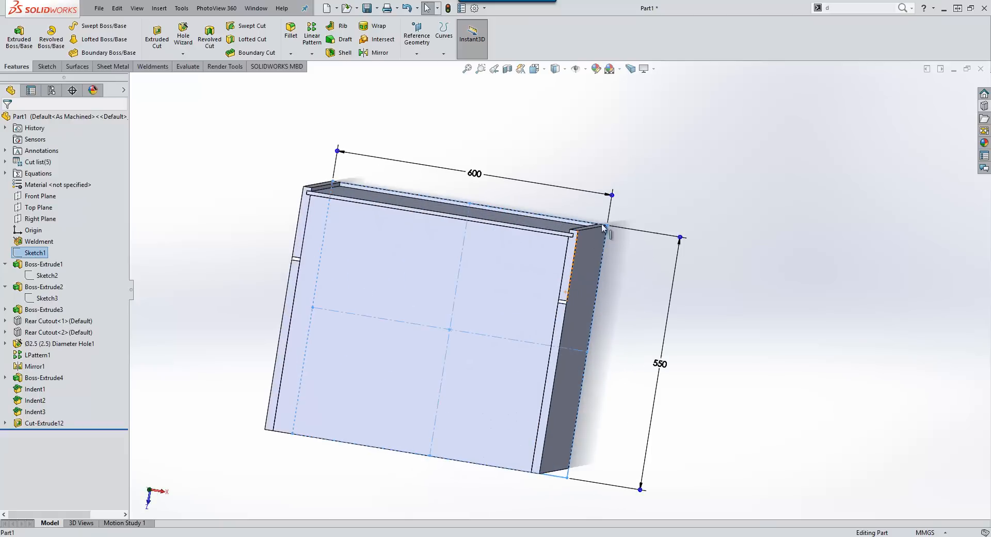
pyautogui.moveTo(610, 194); pyautogui.dragTo(562, 190)
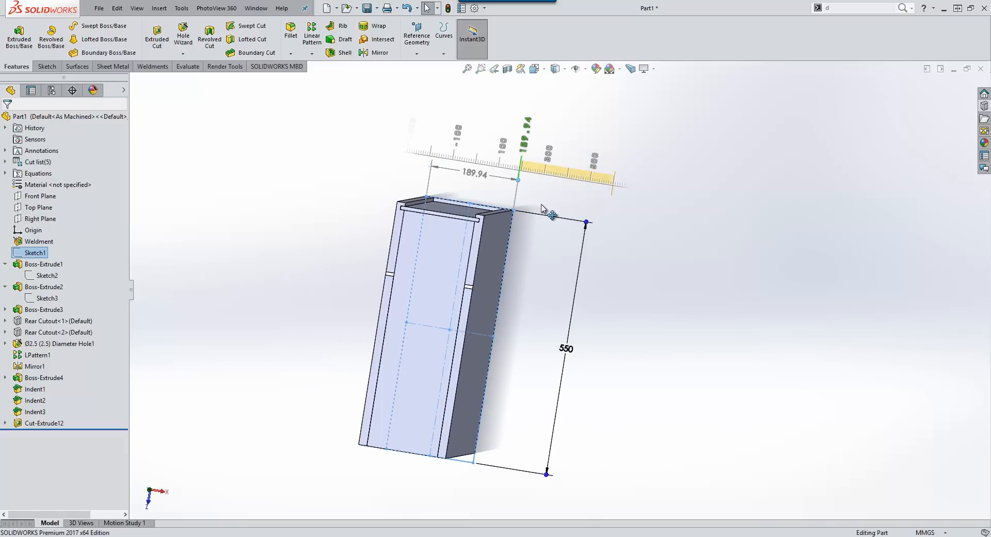
pyautogui.moveTo(518, 180); pyautogui.dragTo(613, 187)
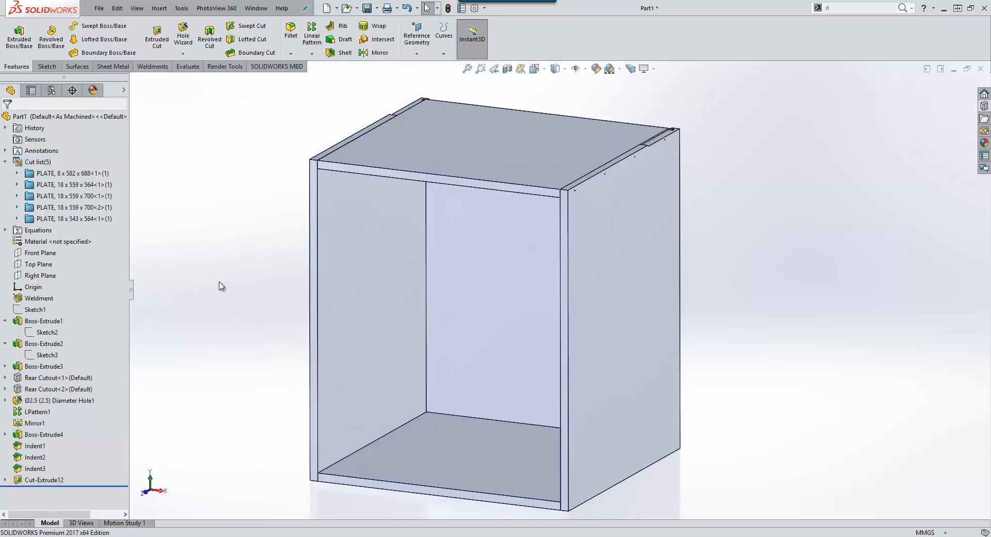
# Start a new C-size drawing from the saved cabinet part
pyautogui.click(71, 195)
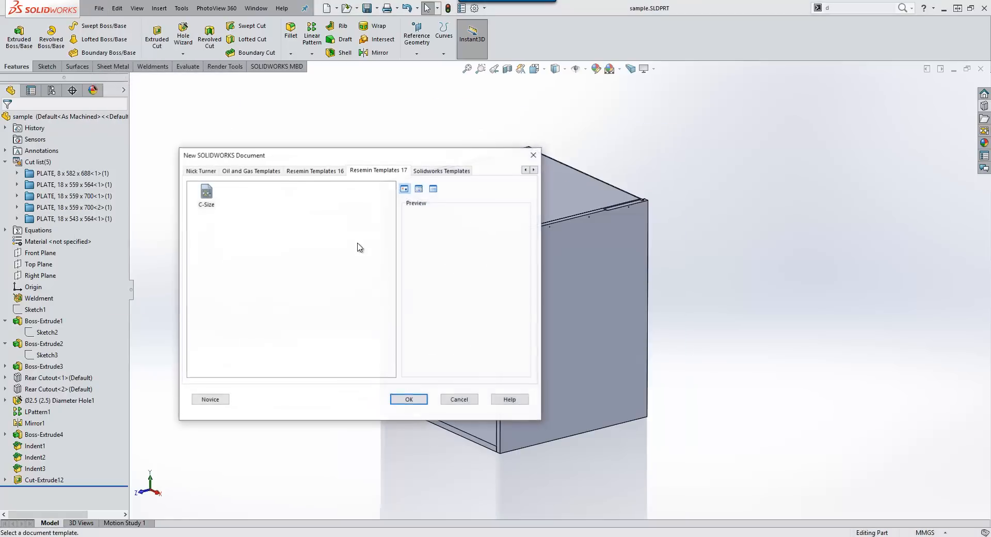
pyautogui.click(409, 398)
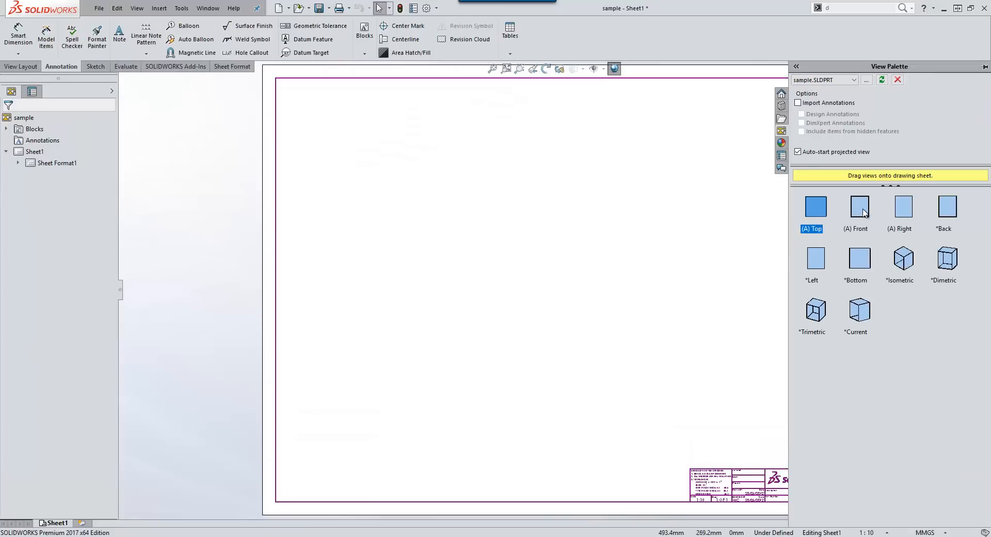
# Place the front, projected top, right and isometric cabinet views on the sheet
pyautogui.moveTo(814, 207); pyautogui.dragTo(385, 396)
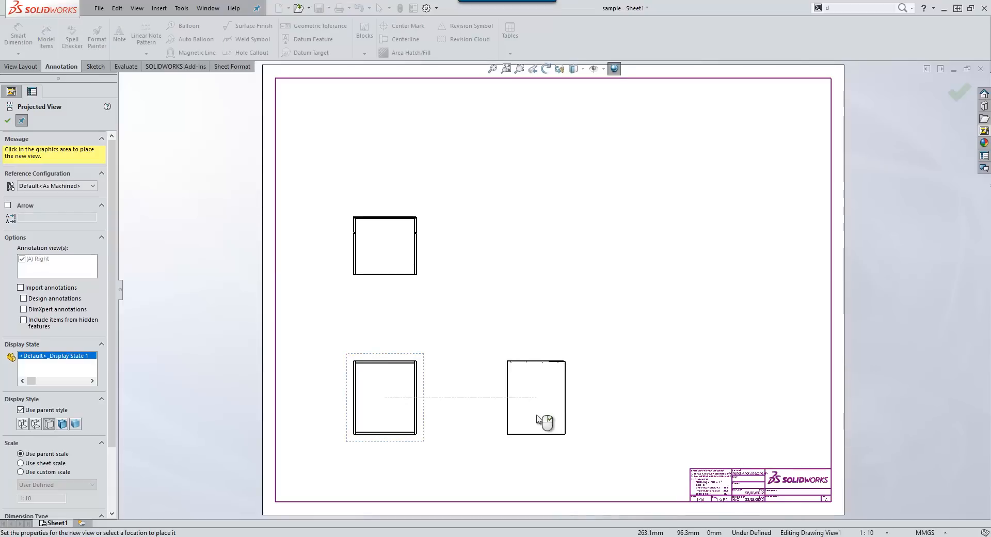
pyautogui.moveTo(575, 199)
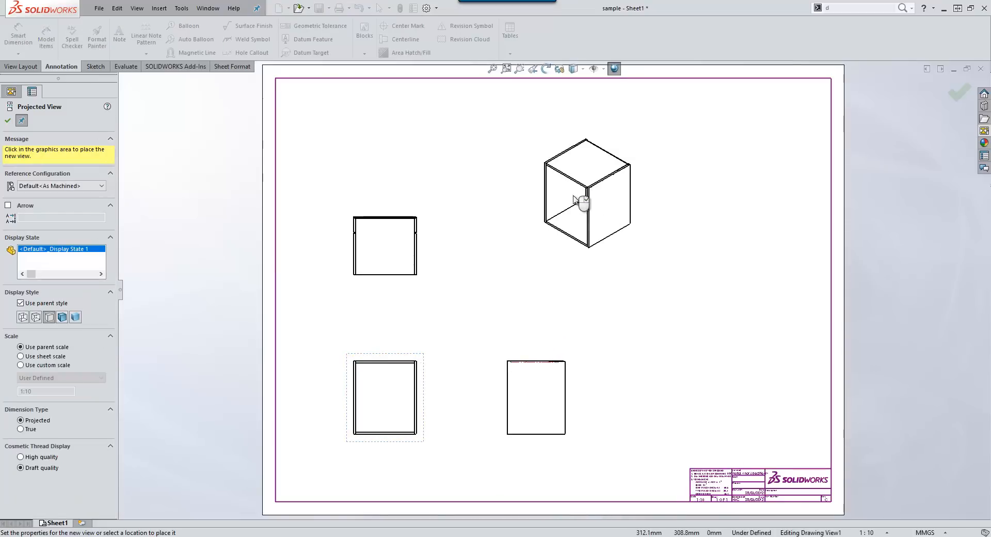
pyautogui.click(581, 196)
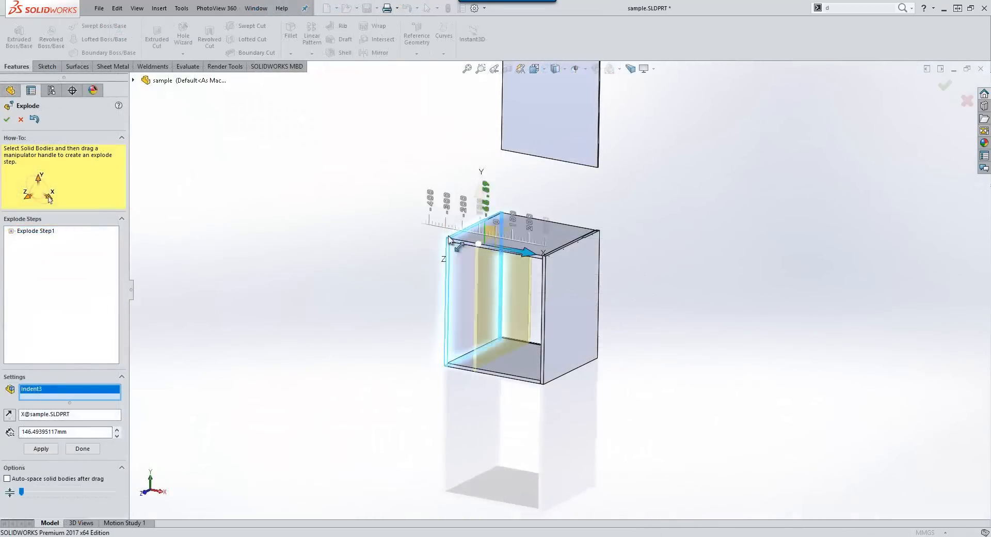
# Pull a cabinet panel away with the explode manipulator
pyautogui.moveTo(524, 253); pyautogui.dragTo(688, 288)
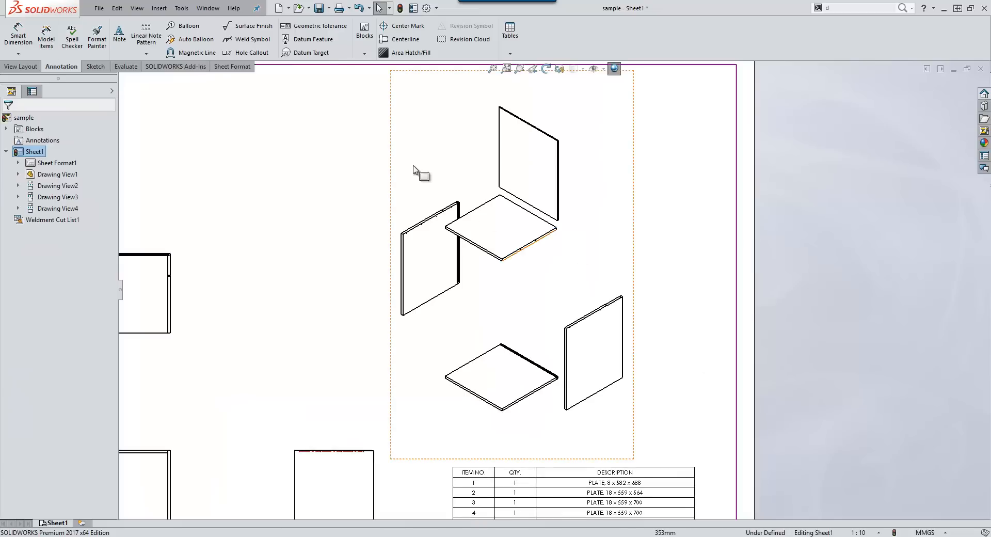
# Auto-balloon the exploded panels 1–5 and cut section D-D vertically through the front view
pyautogui.click(499, 227)
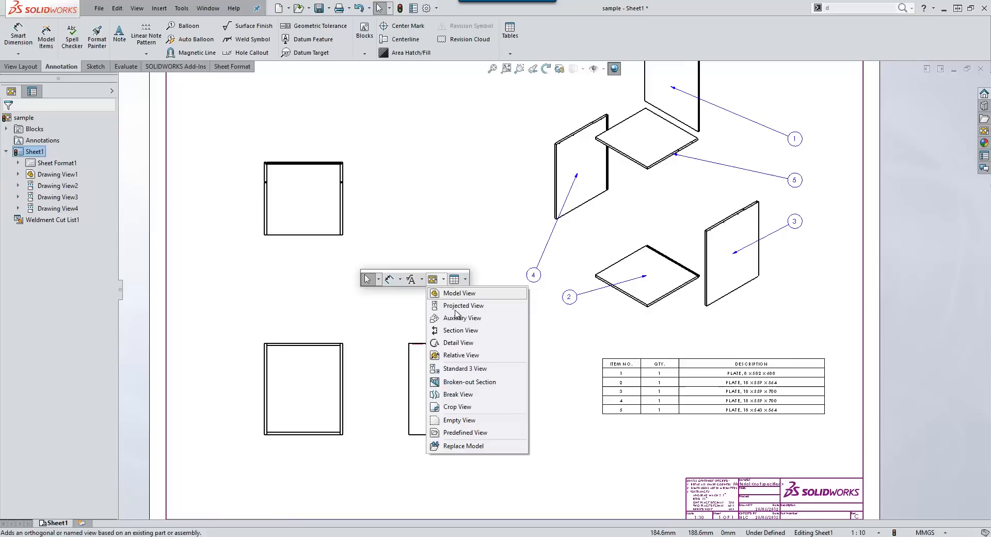
pyautogui.click(460, 330)
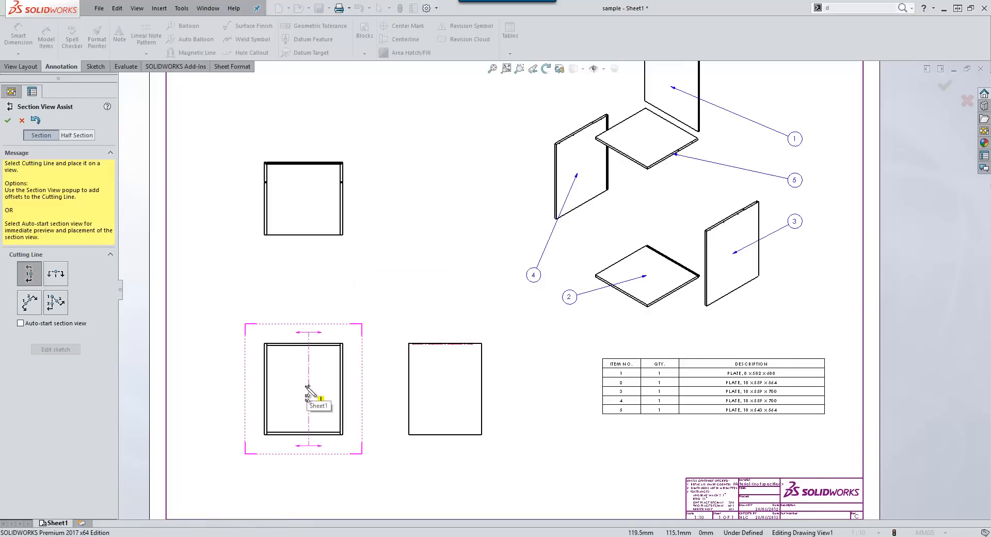
pyautogui.click(308, 389)
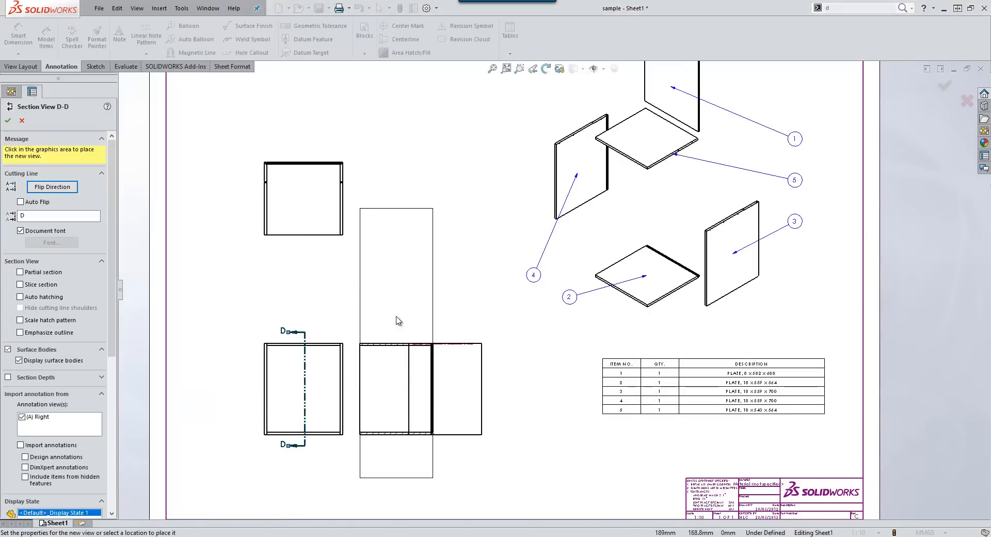